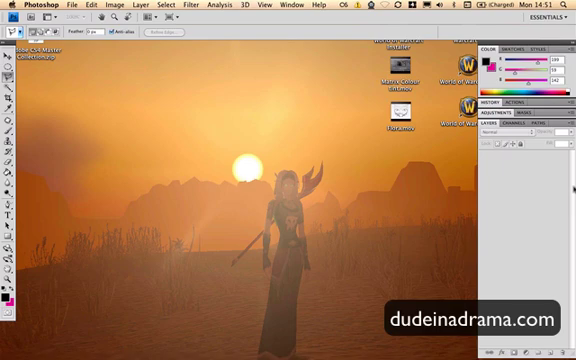
{"action": "mouse_move", "coordinate": [568, 188]}
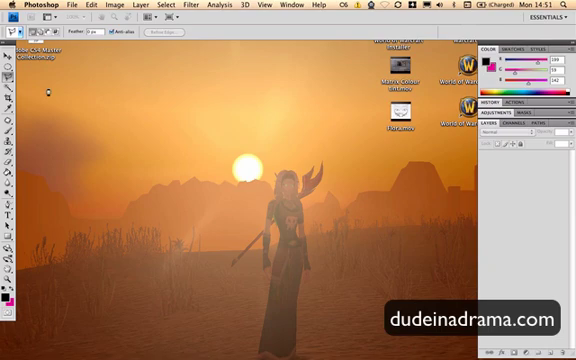
{"action": "mouse_move", "coordinate": [248, 142]}
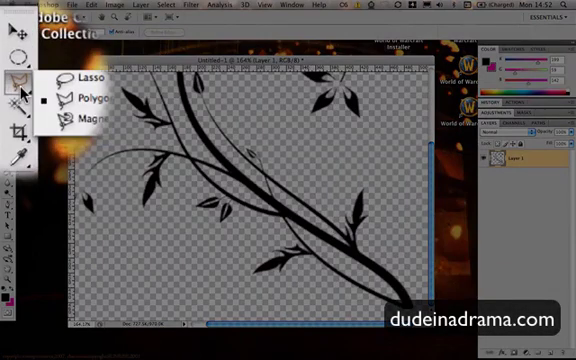
{"action": "mouse_move", "coordinate": [84, 88]}
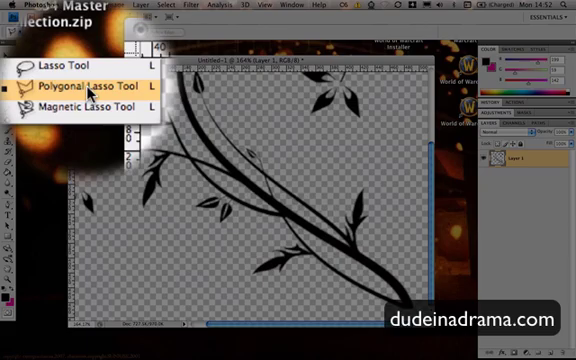
Outline one vine with a straight-edged Polygonal Lasso selection.
{"action": "left_click", "coordinate": [86, 84]}
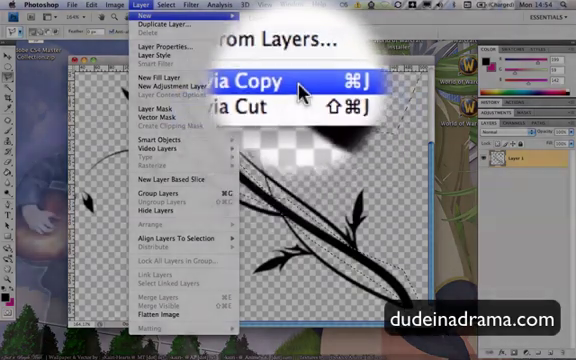
Copy the selected vine onto its own layer via Layer via Copy.
{"action": "left_click", "coordinate": [242, 90]}
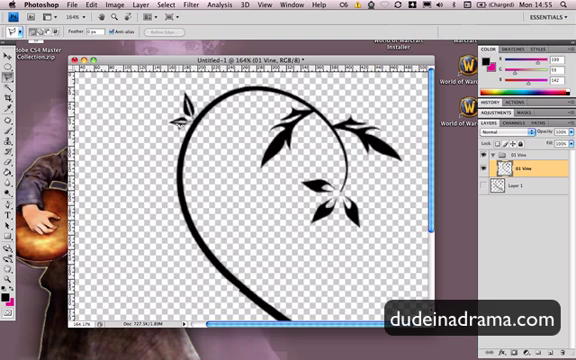
{"action": "mouse_move", "coordinate": [328, 160]}
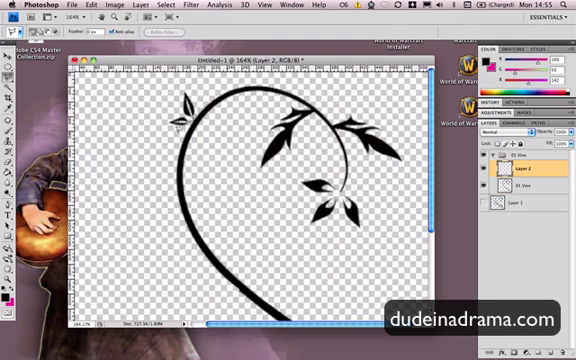
Paint the black vine stem and leaf clusters, each on its own new layer.
{"action": "left_click", "coordinate": [530, 180]}
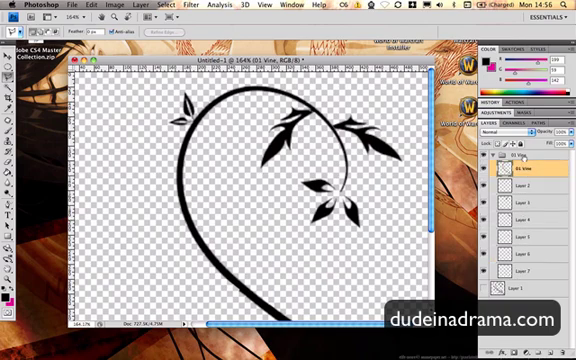
{"action": "left_click", "coordinate": [530, 184]}
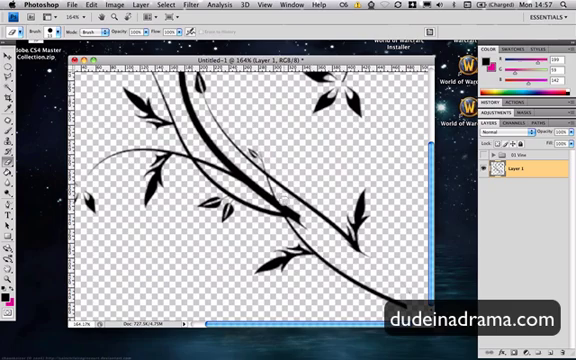
Paint several large crossing leafy vines with the vine brush preset.
{"action": "left_click", "coordinate": [284, 206]}
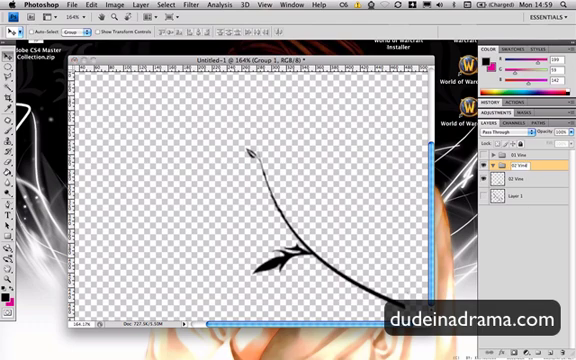
Paint a thin vine stem with a small leaf near its tip on a new layer.
{"action": "left_click", "coordinate": [530, 164]}
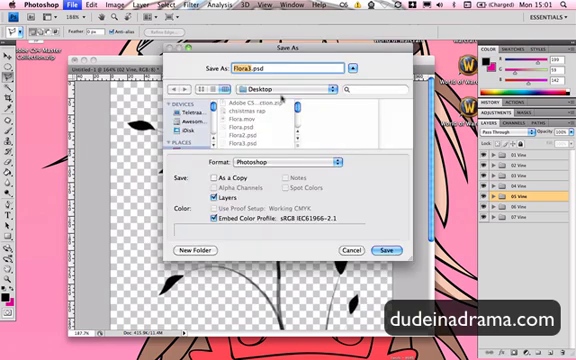
Save as layered Photoshop file 'Super duper mega' with maximum compatibility.
{"action": "type", "text": "Super"}
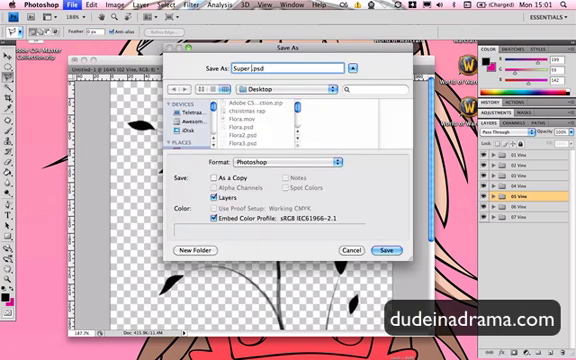
{"action": "type", "text": "duper mega"}
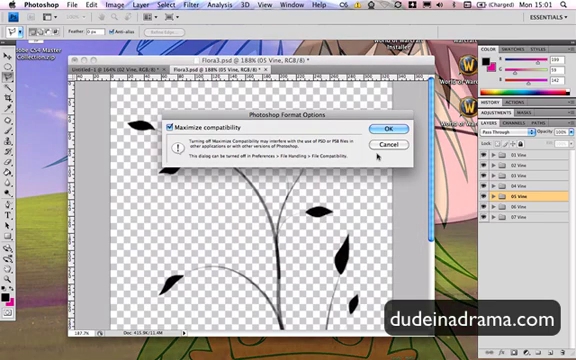
{"action": "left_click", "coordinate": [390, 130]}
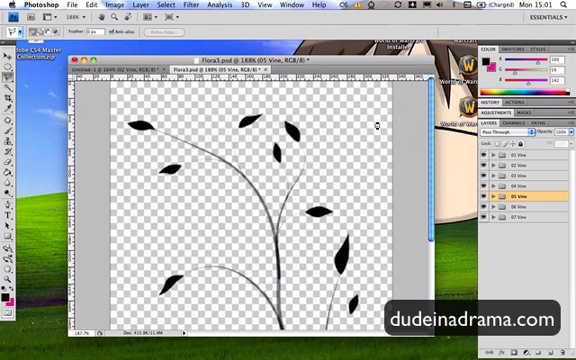